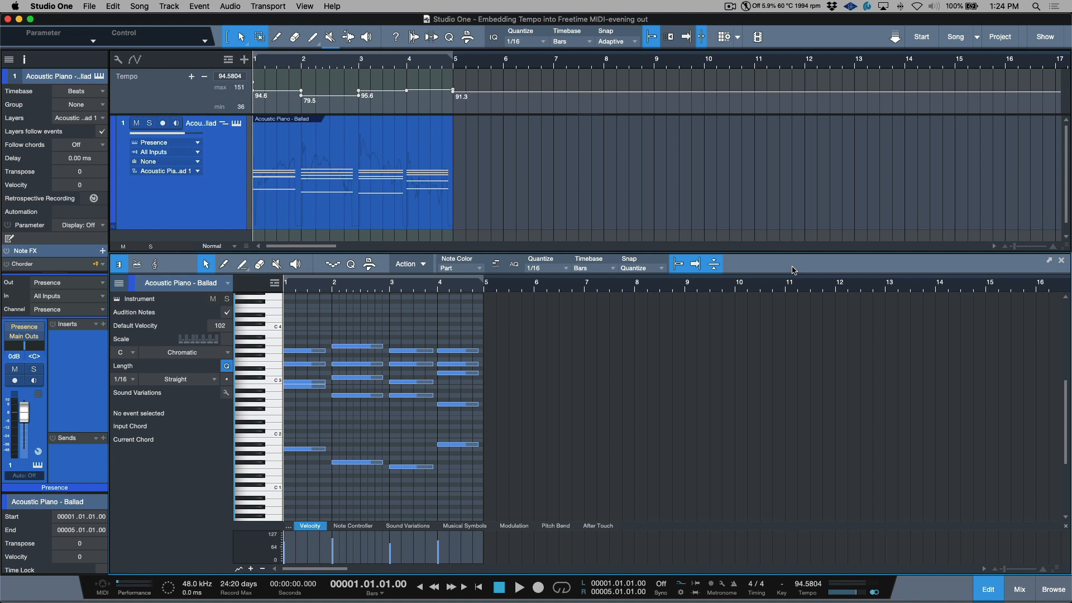
{"action": "mouse_move", "coordinate": [342, 191]}
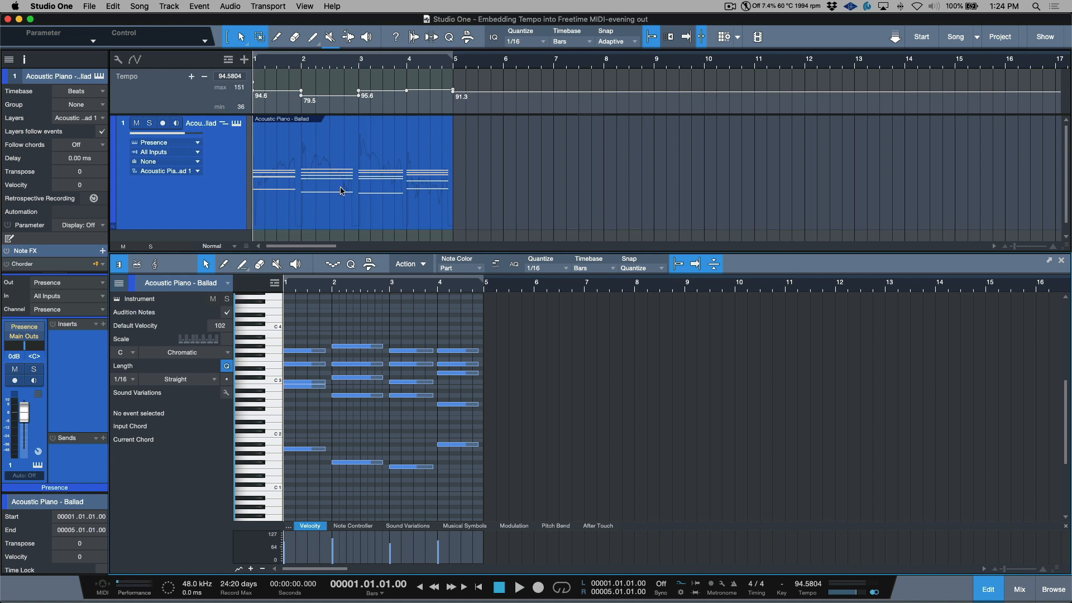
{"action": "mouse_move", "coordinate": [362, 199]}
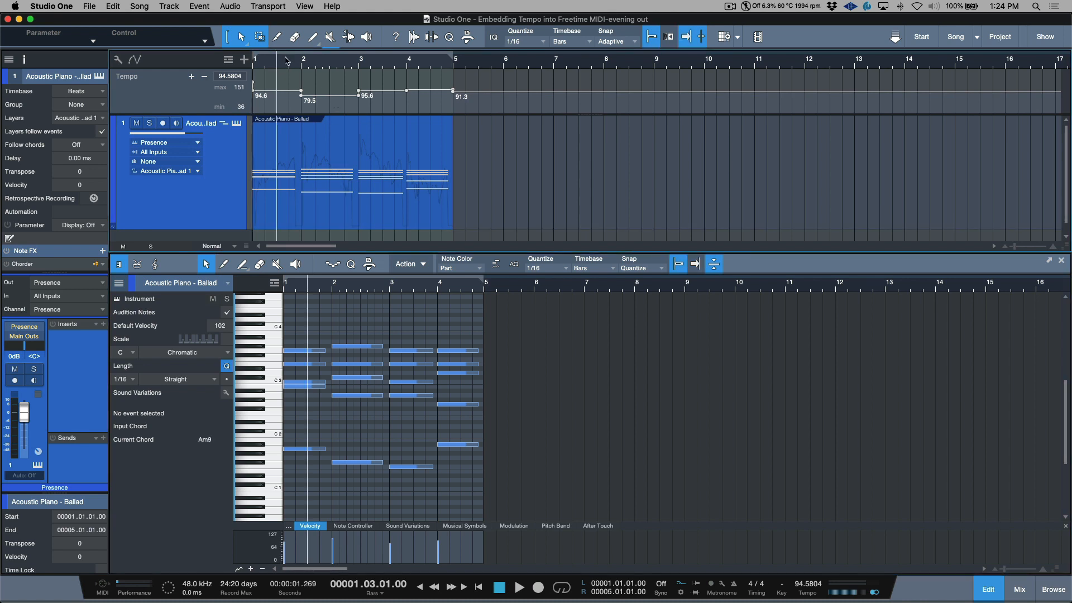
{"action": "mouse_move", "coordinate": [334, 62]}
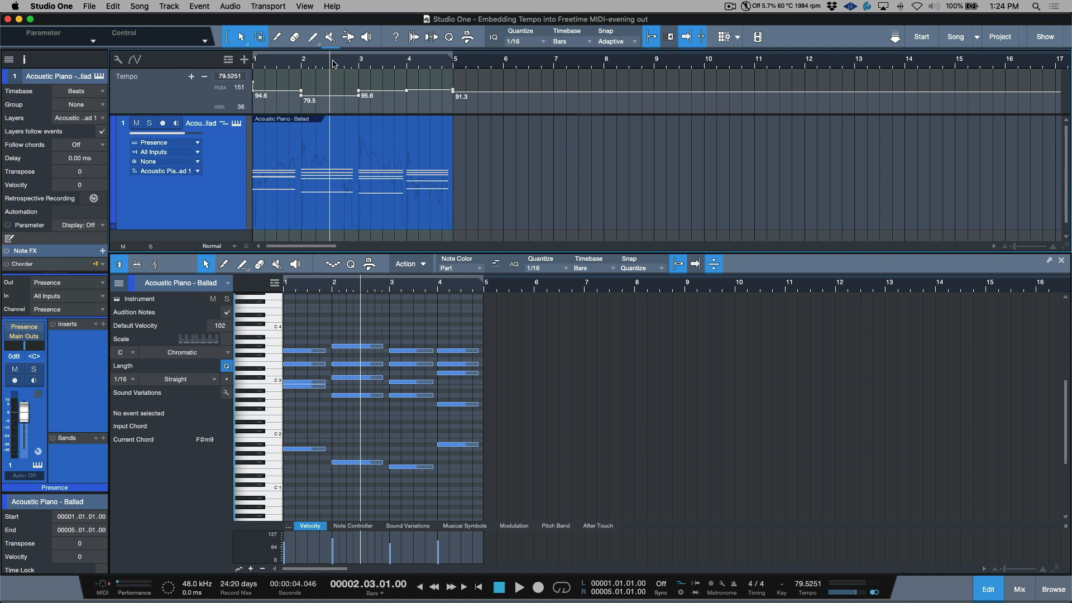
{"action": "mouse_move", "coordinate": [324, 181]}
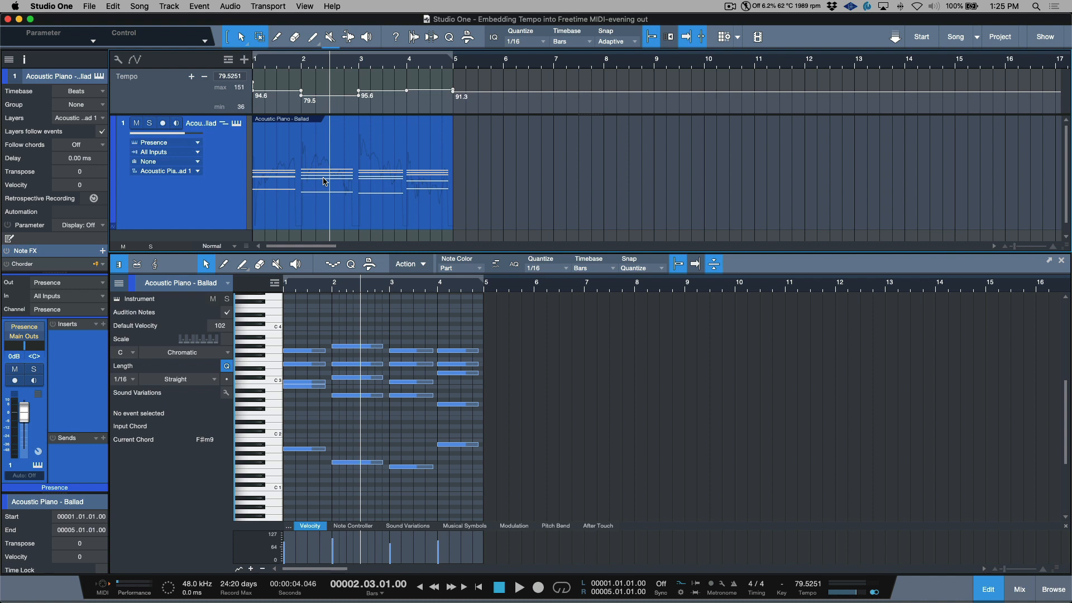
{"action": "mouse_move", "coordinate": [1005, 237]}
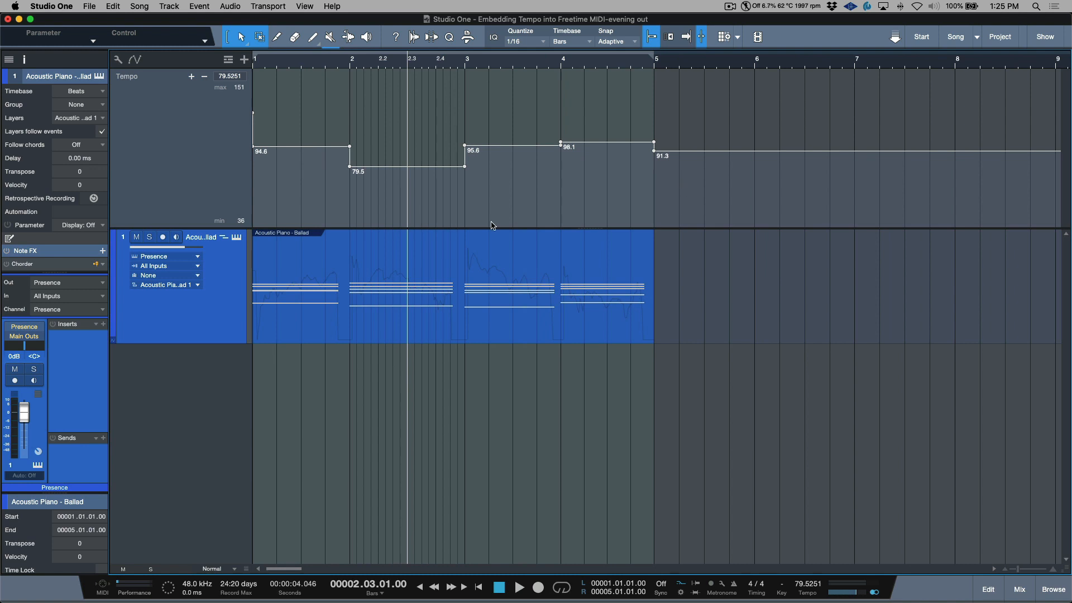
{"action": "mouse_move", "coordinate": [206, 168]}
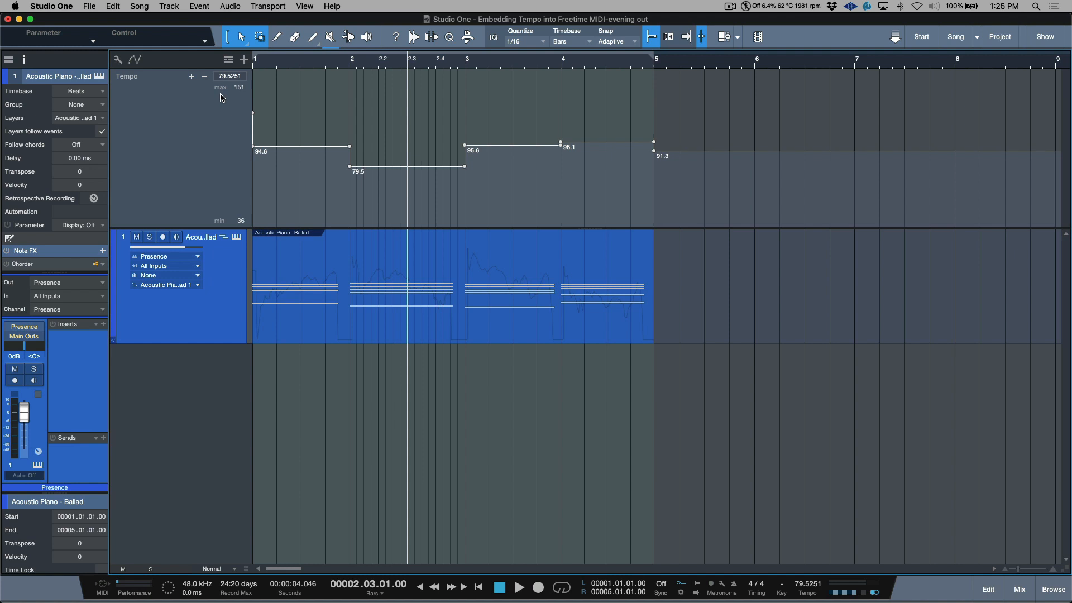
- Close the note editor so the piano part's tempo lane can be shown taller
{"action": "left_click", "coordinate": [227, 60]}
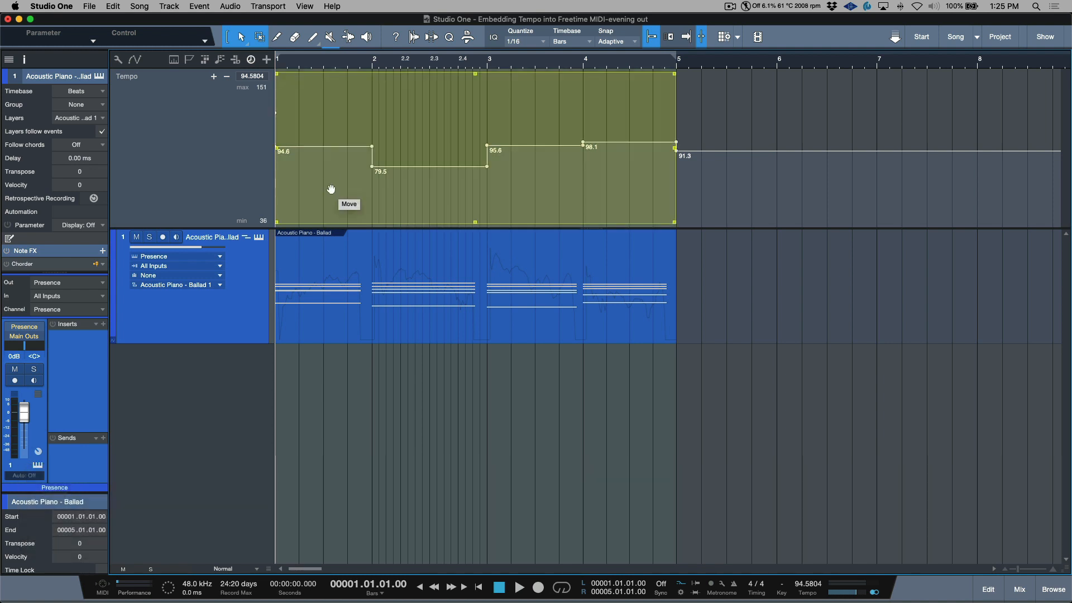
{"action": "mouse_move", "coordinate": [359, 175]}
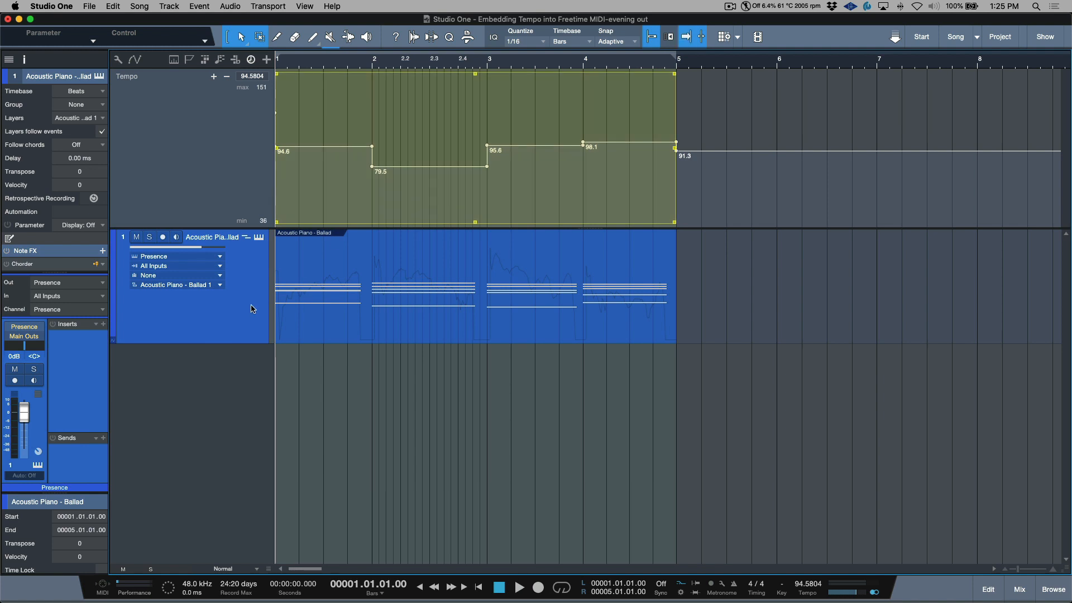
{"action": "mouse_move", "coordinate": [253, 305]}
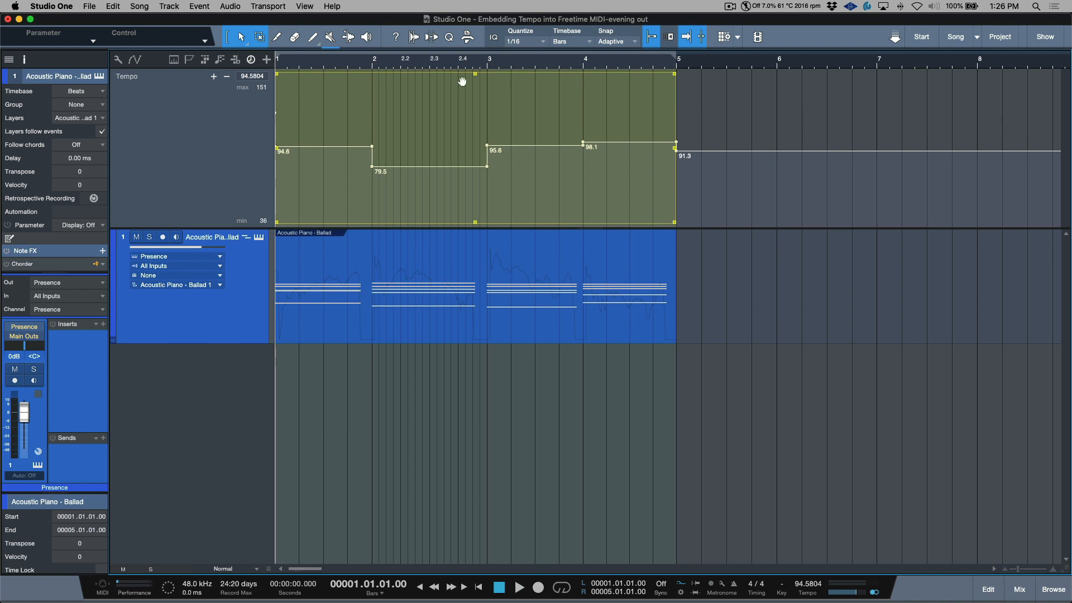
{"action": "mouse_move", "coordinate": [473, 76]}
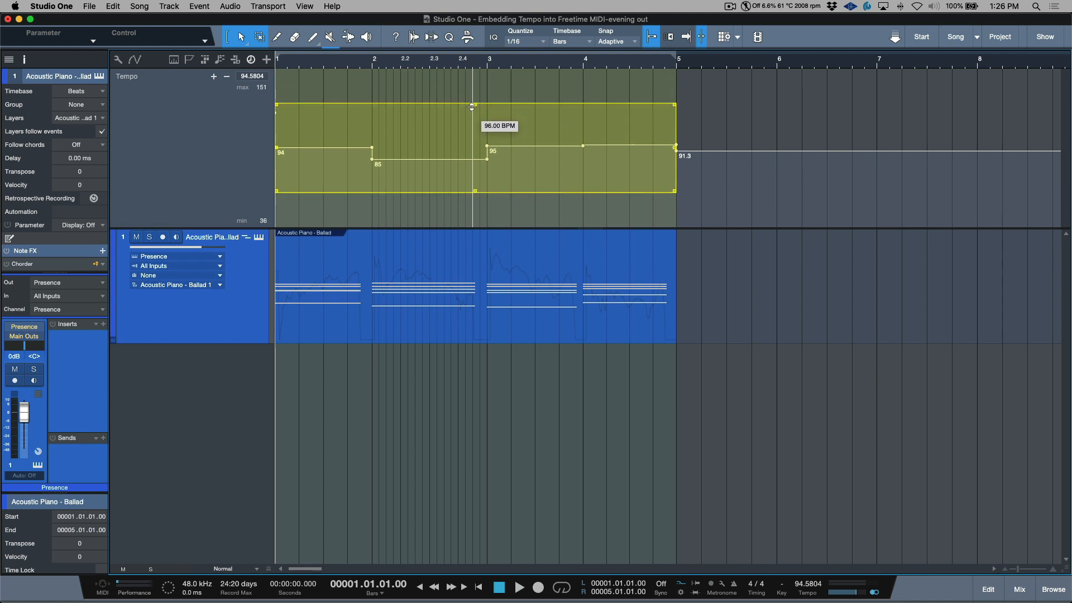
- Drag the Transform handles inward so the tempo changes compress toward 95 BPM
{"action": "left_click_drag", "start_coordinate": [471, 106], "coordinate": [471, 120]}
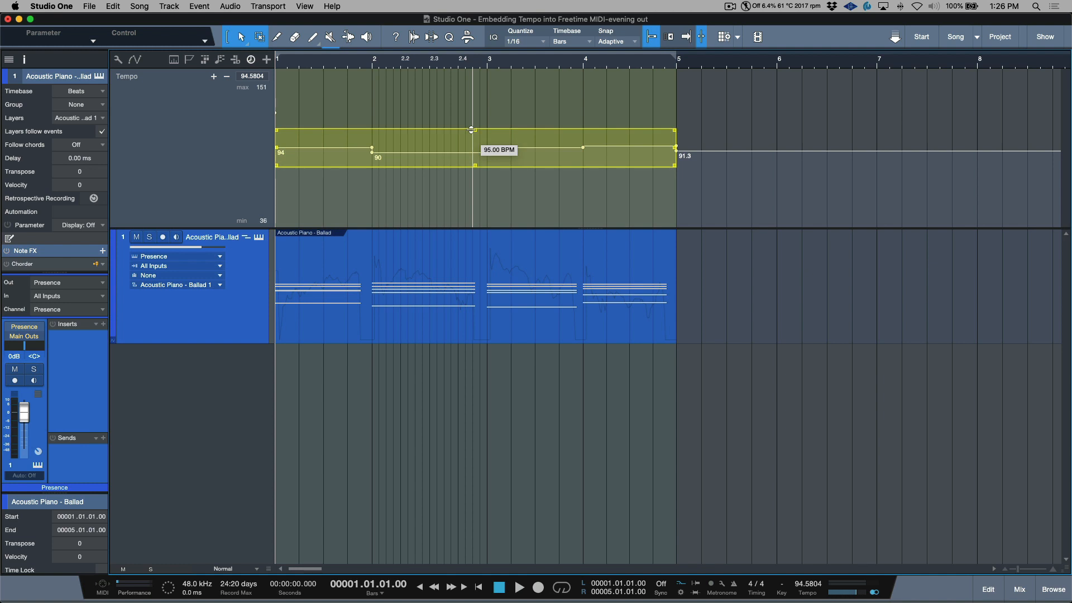
{"action": "left_click_drag", "start_coordinate": [498, 141], "coordinate": [470, 148]}
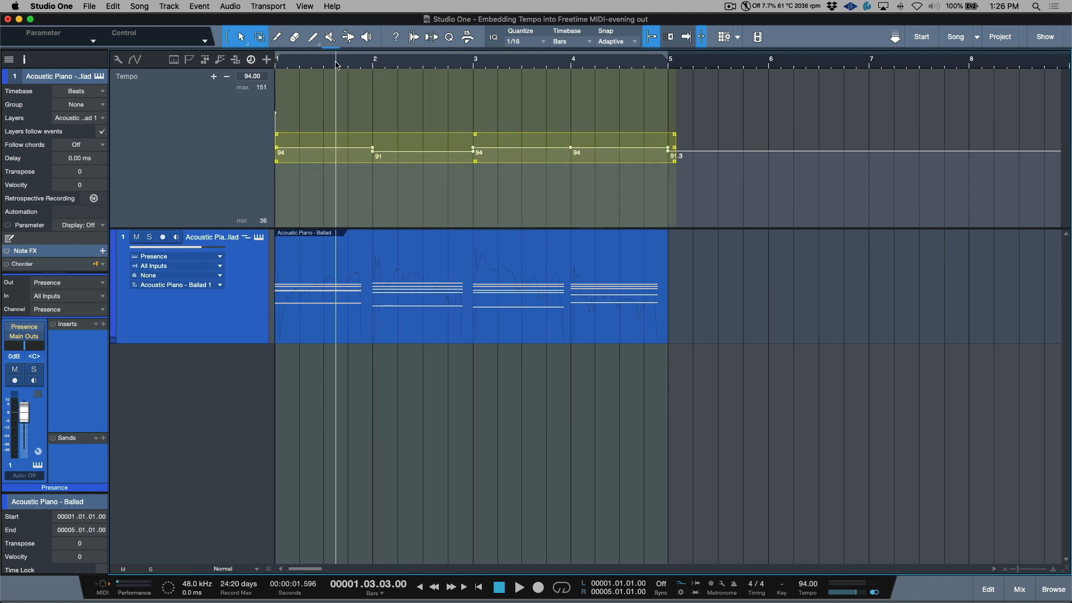
{"action": "mouse_move", "coordinate": [433, 63]}
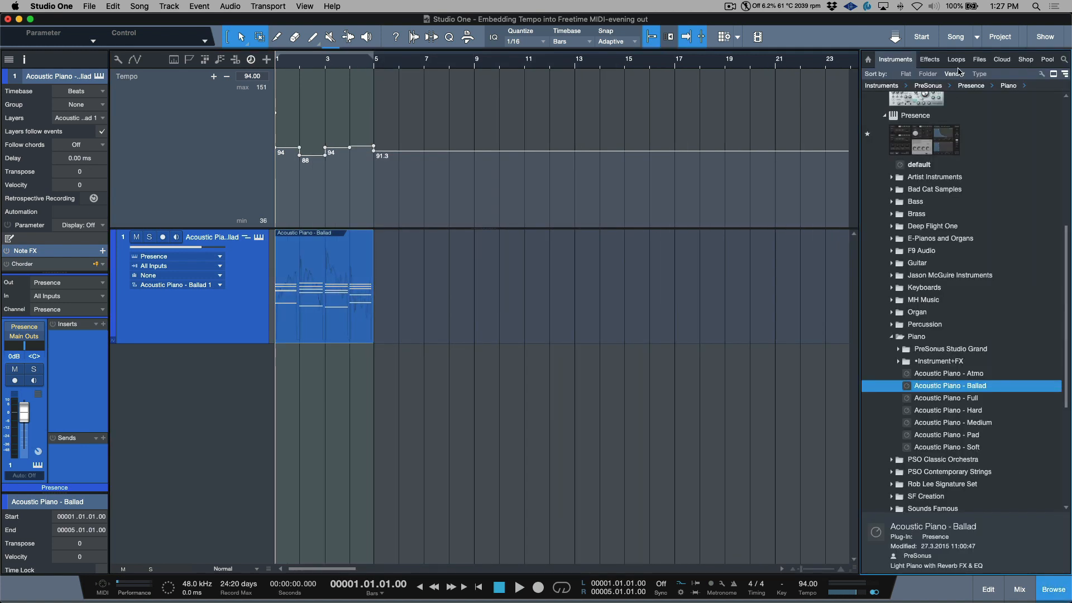
- Show the Browser's loop library to find the 01 drum mix loop
{"action": "left_click", "coordinate": [957, 59]}
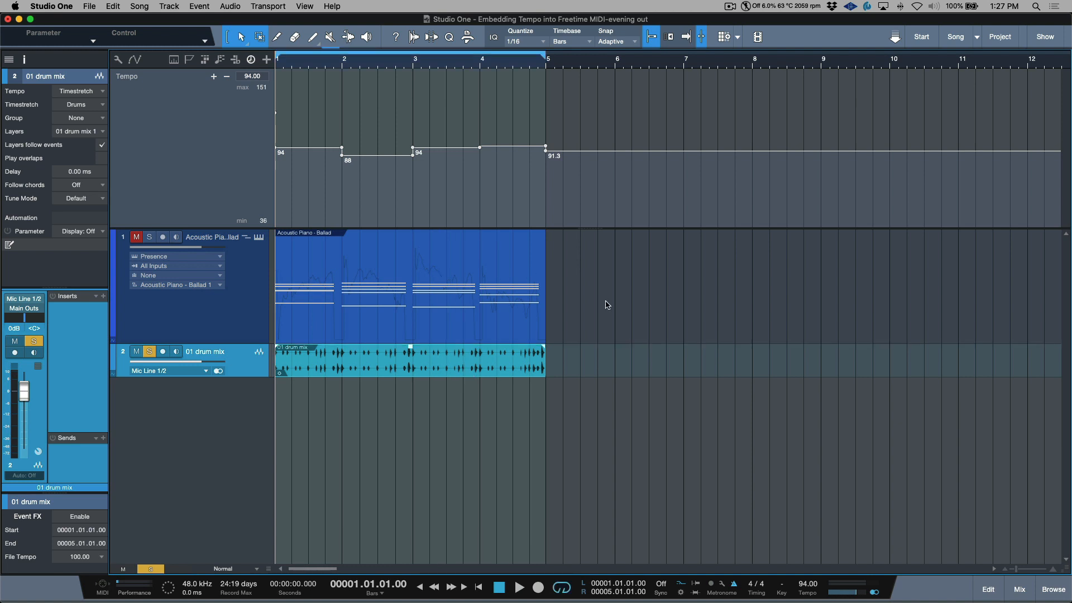
{"action": "mouse_move", "coordinate": [456, 330]}
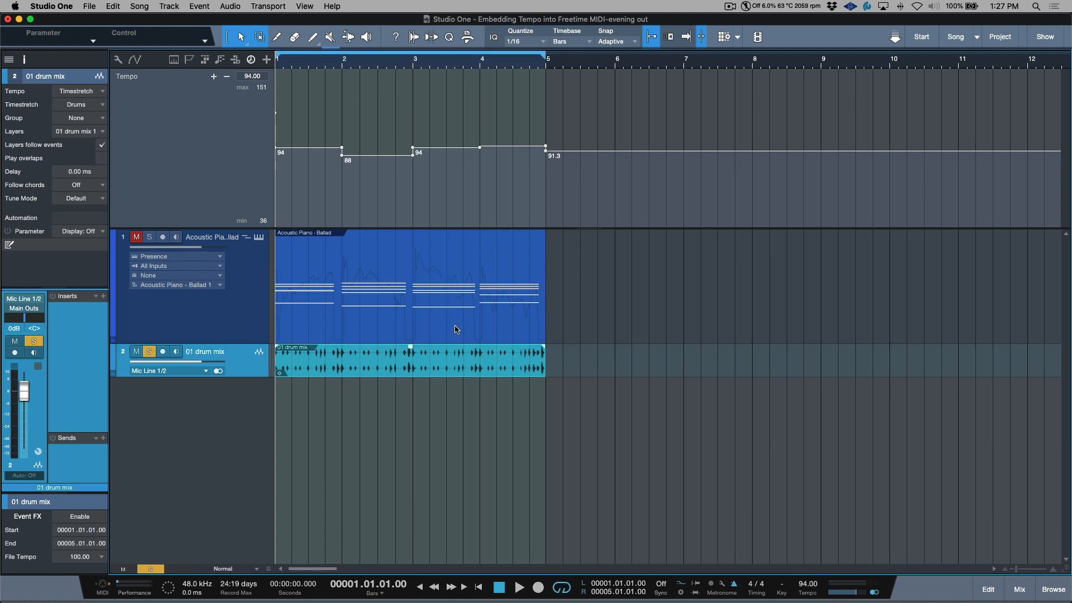
{"action": "left_click", "coordinate": [522, 587]}
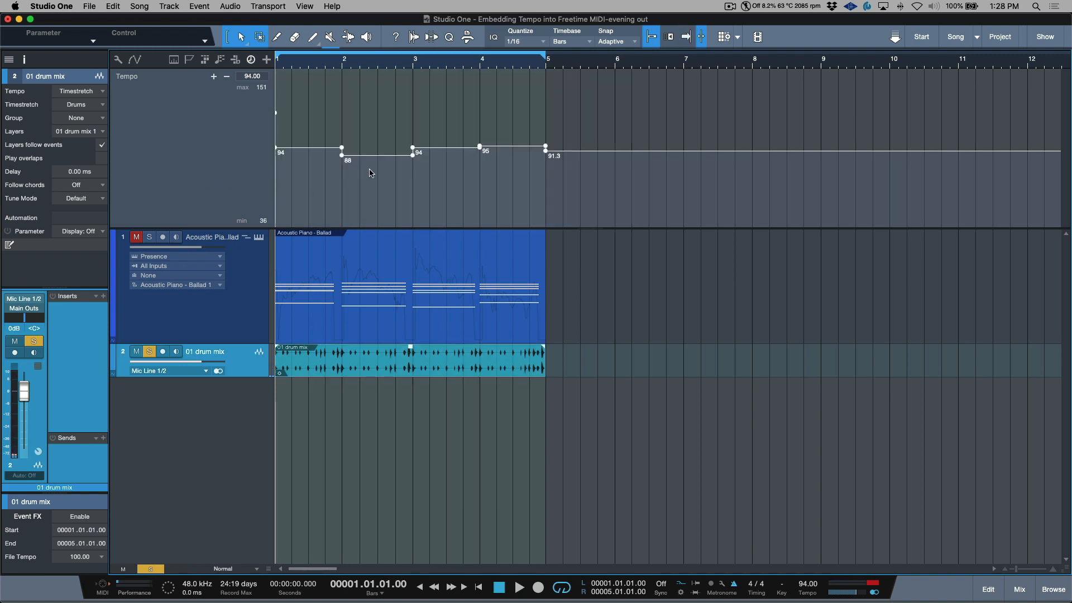
{"action": "mouse_move", "coordinate": [381, 173]}
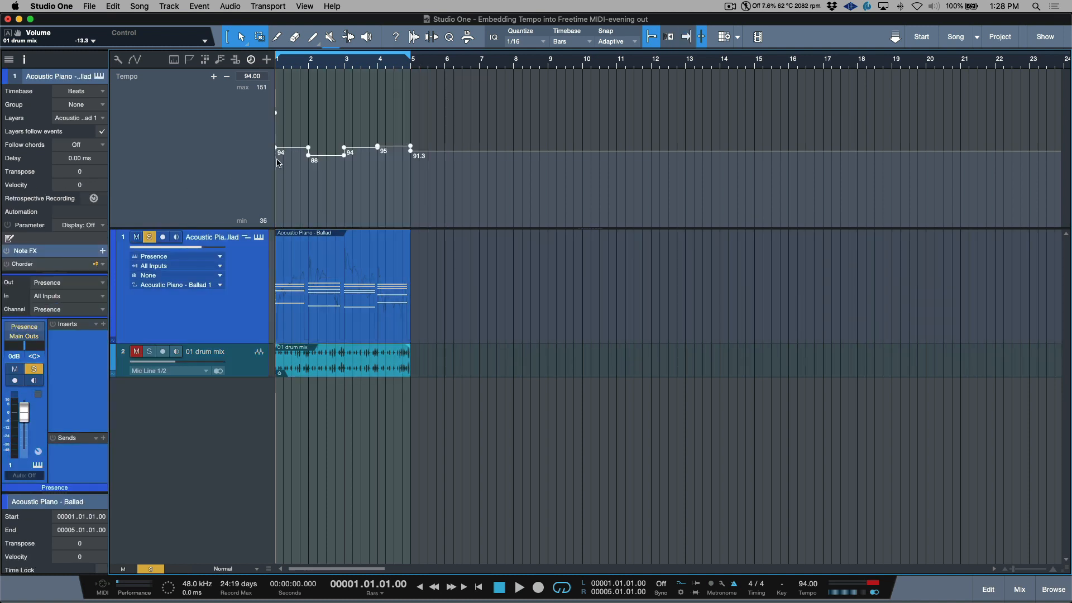
{"action": "mouse_move", "coordinate": [440, 163]}
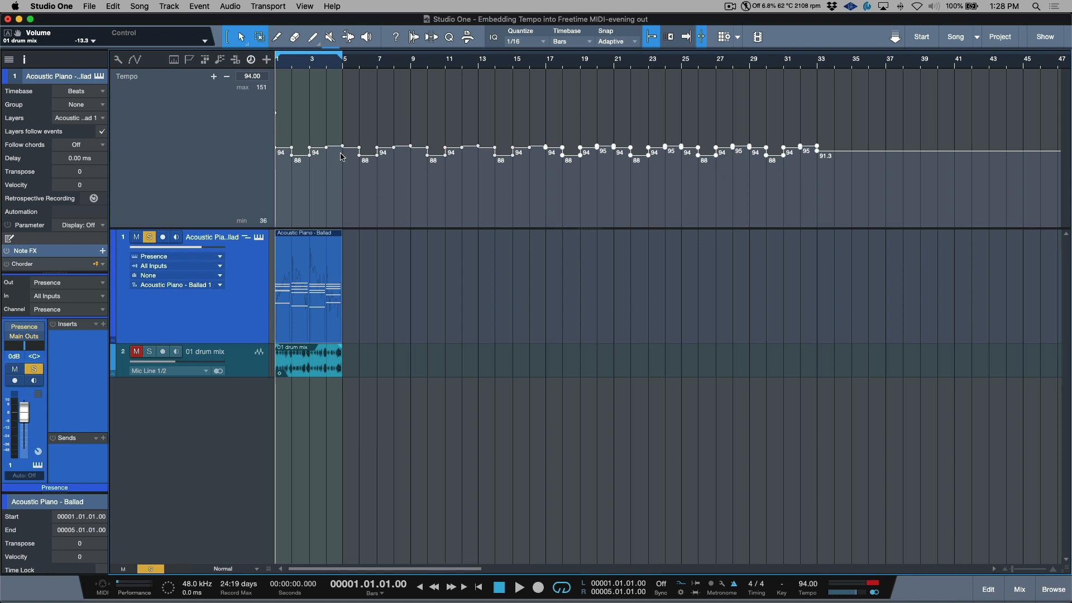
{"action": "mouse_move", "coordinate": [287, 342]}
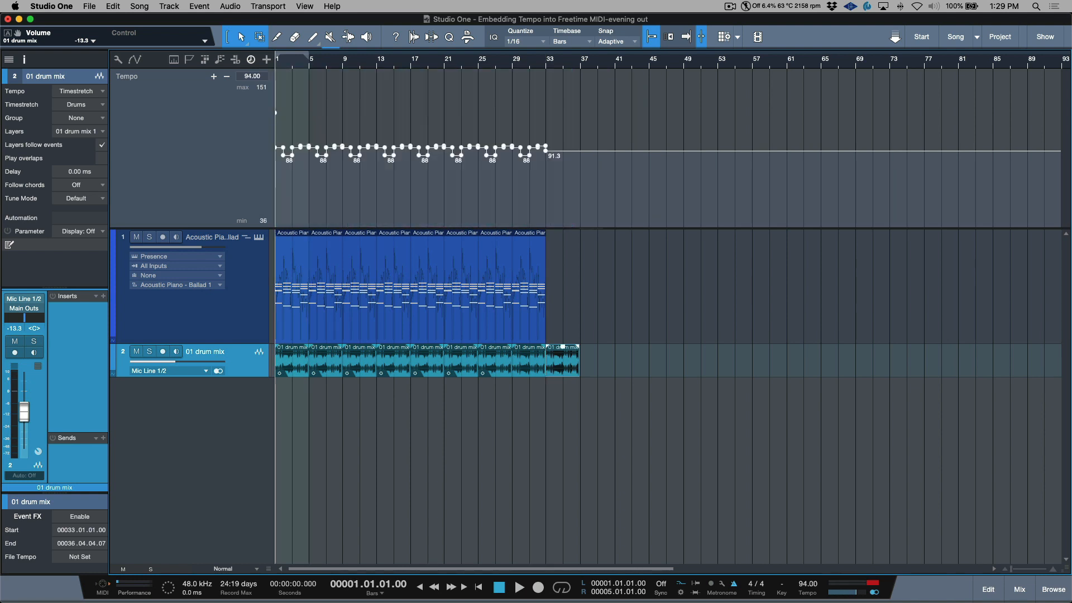
- Select all repeated tempo points and Transform them so dips sit near 91 BPM
{"action": "left_click", "coordinate": [410, 103]}
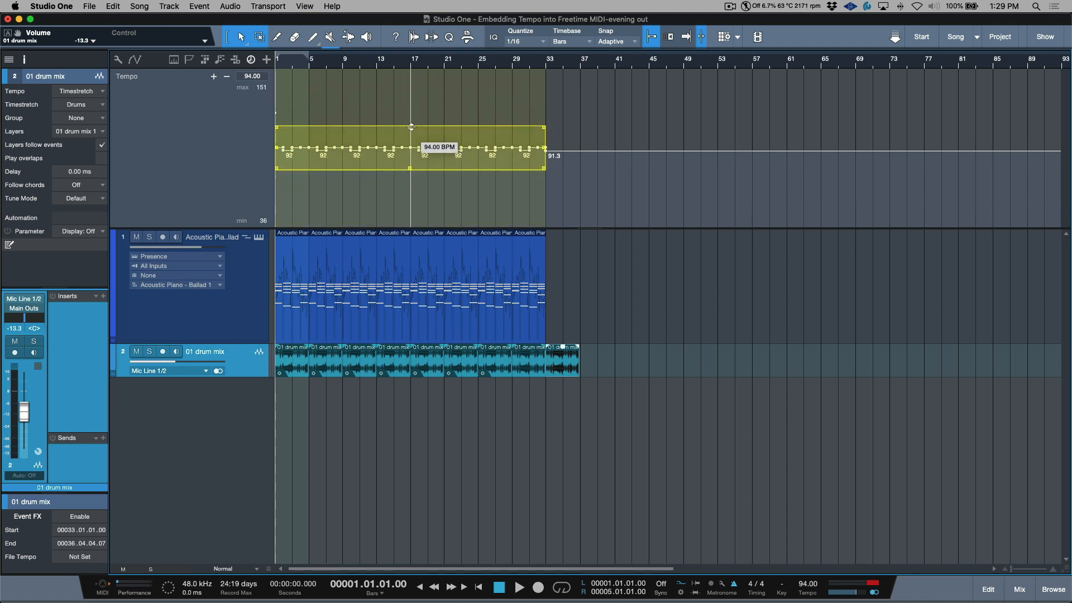
{"action": "left_click_drag", "start_coordinate": [410, 127], "coordinate": [410, 110]}
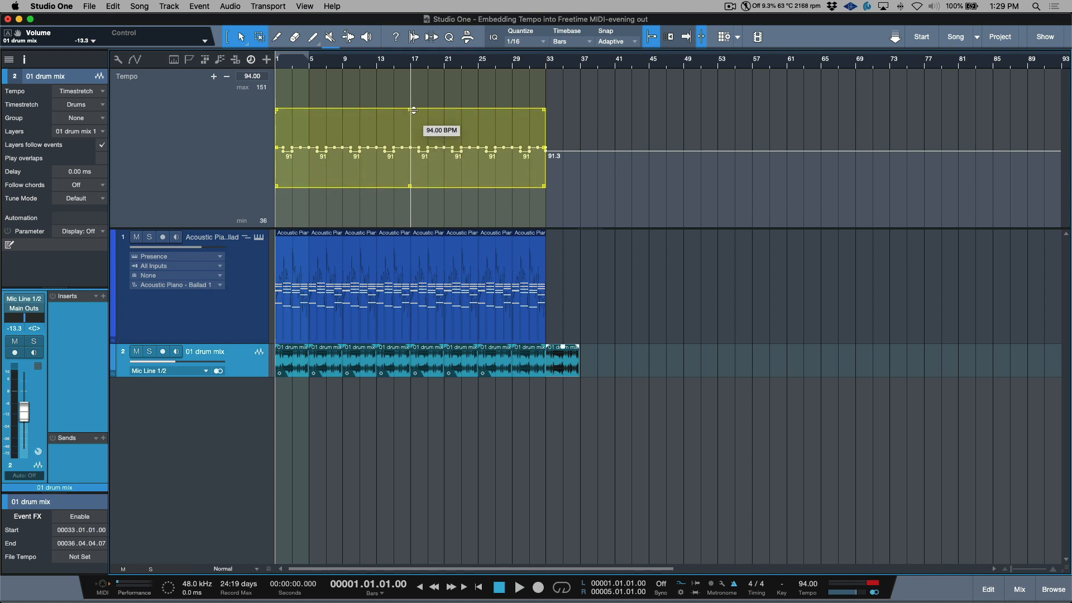
{"action": "left_click_drag", "start_coordinate": [410, 109], "coordinate": [410, 132]}
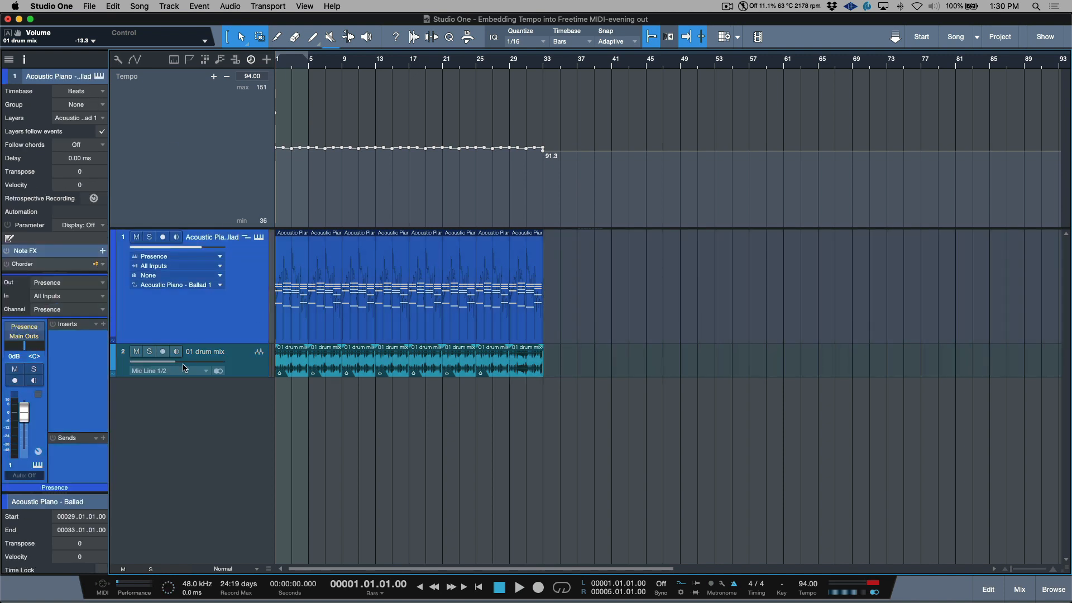
{"action": "left_click", "coordinate": [206, 360]}
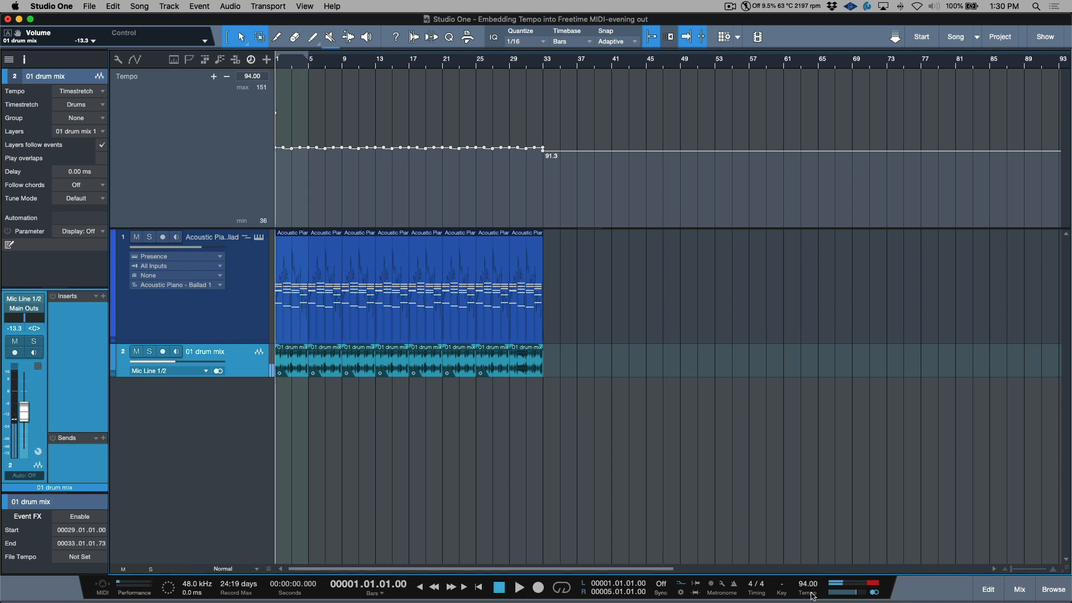
{"action": "mouse_move", "coordinate": [813, 597]}
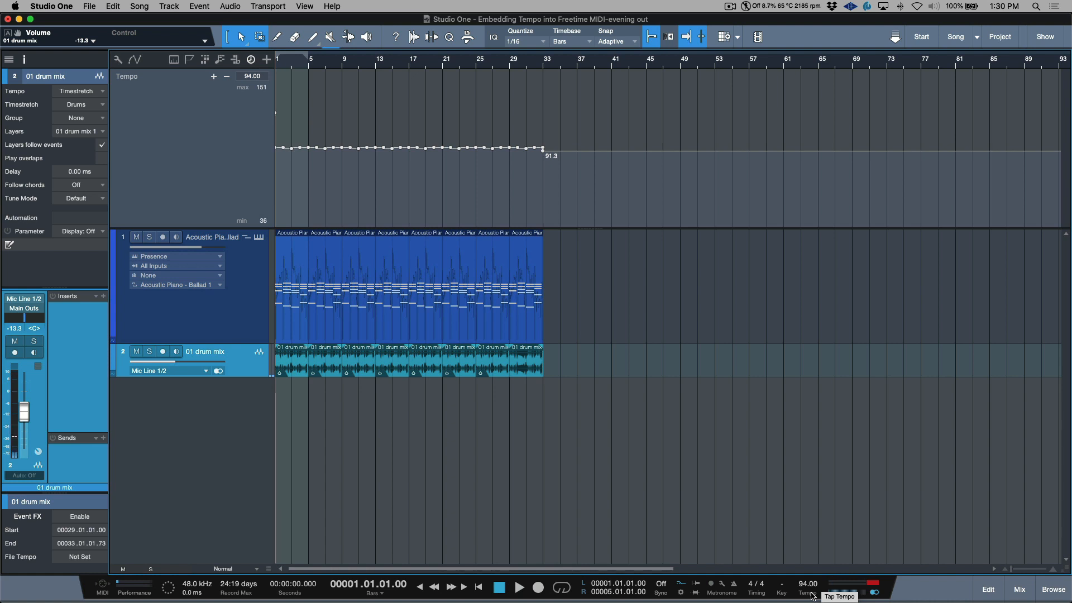